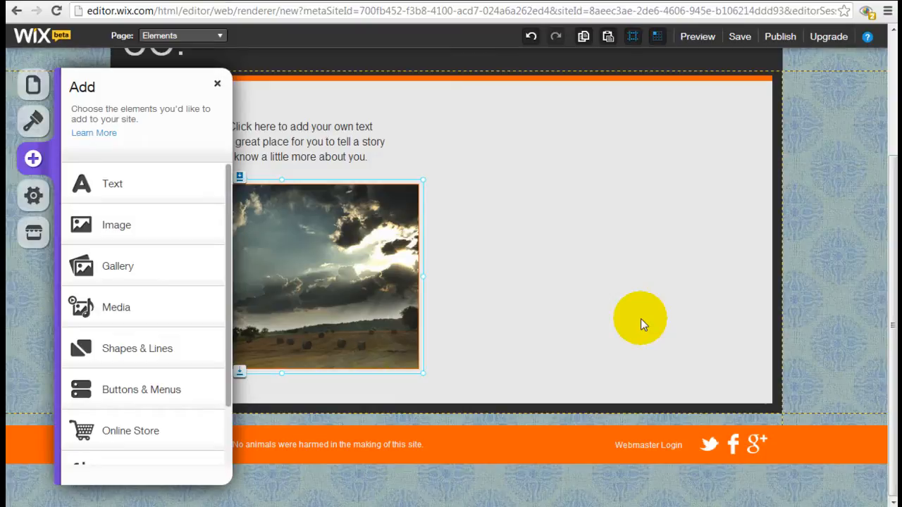
mouse_move(153, 267)
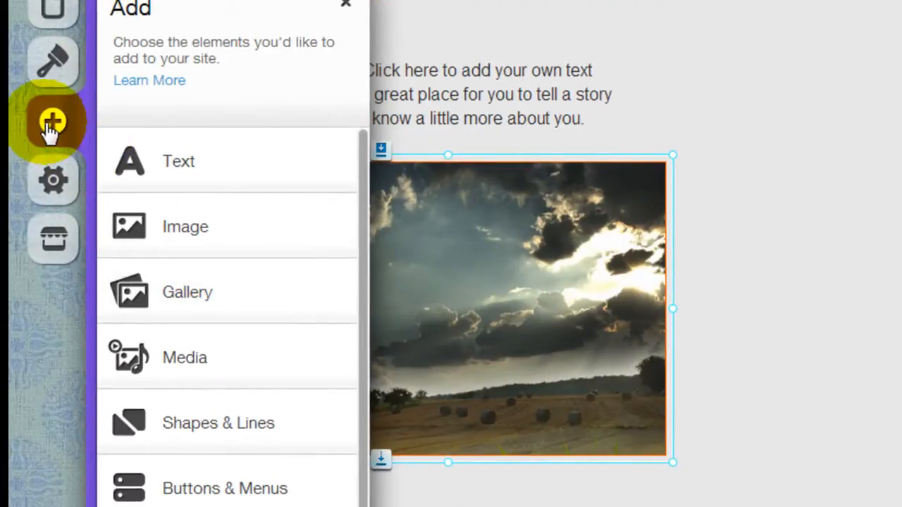
mouse_move(256, 310)
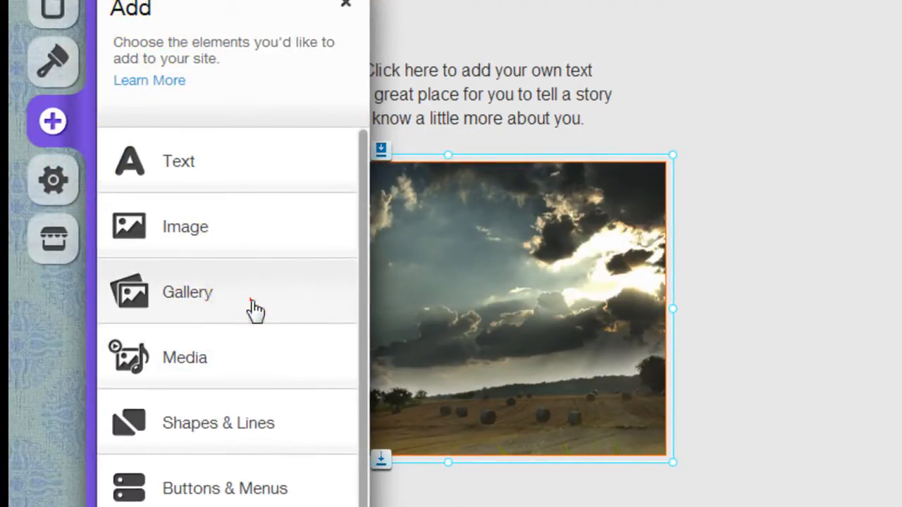
From the Add panel's Gallery section, drop a Slideshow gallery onto the page.
click(188, 292)
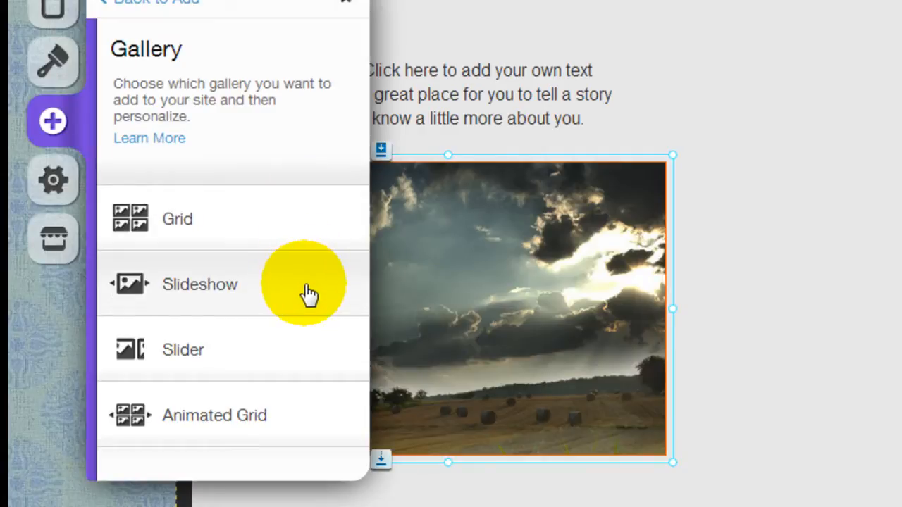
click(200, 284)
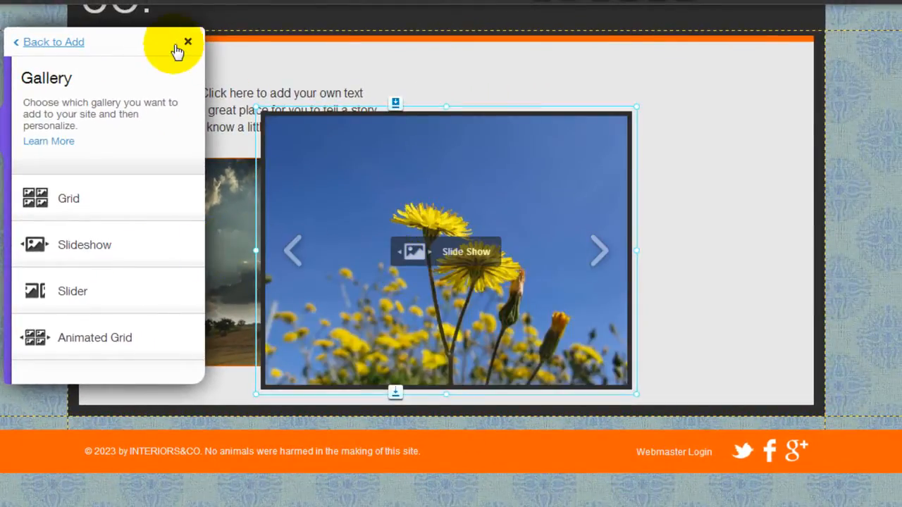
Close the Add panel, scroll down, and select the slideshow gallery below the landscape photo.
click(187, 42)
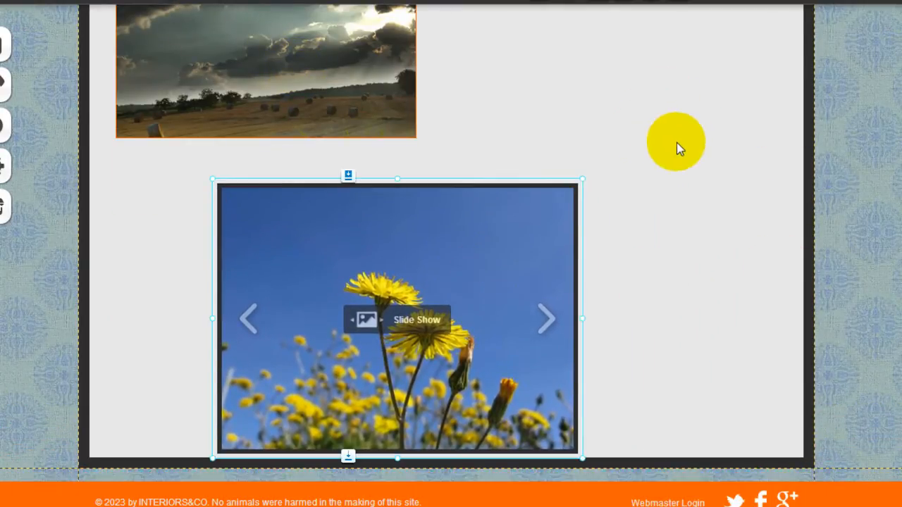
scroll(down, 3)
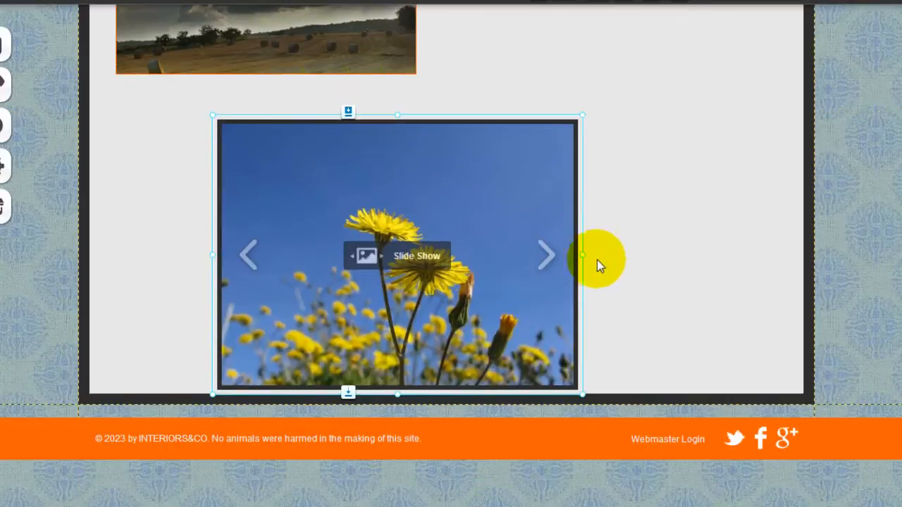
scroll(up, 3)
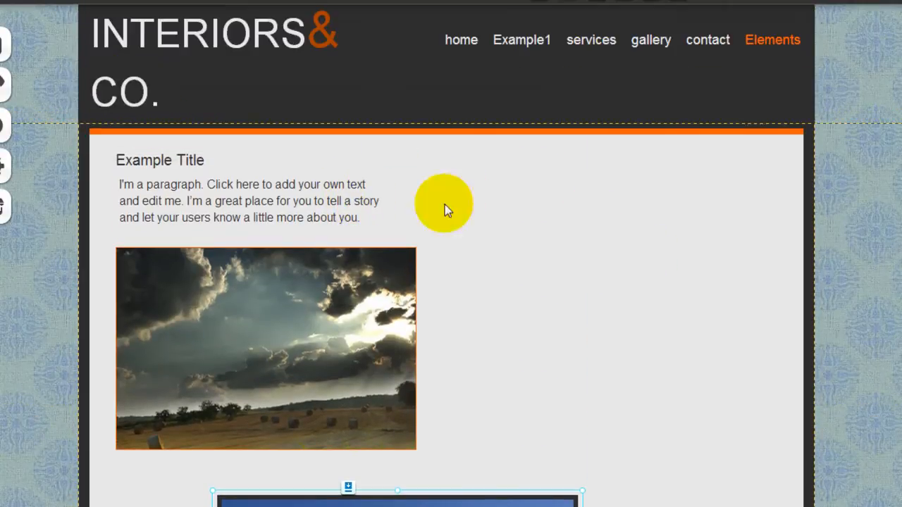
scroll(down, 3)
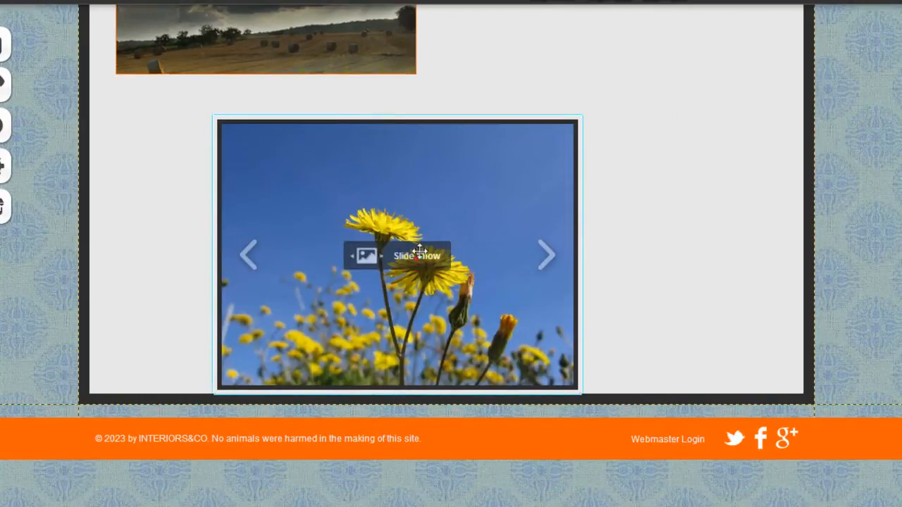
click(398, 254)
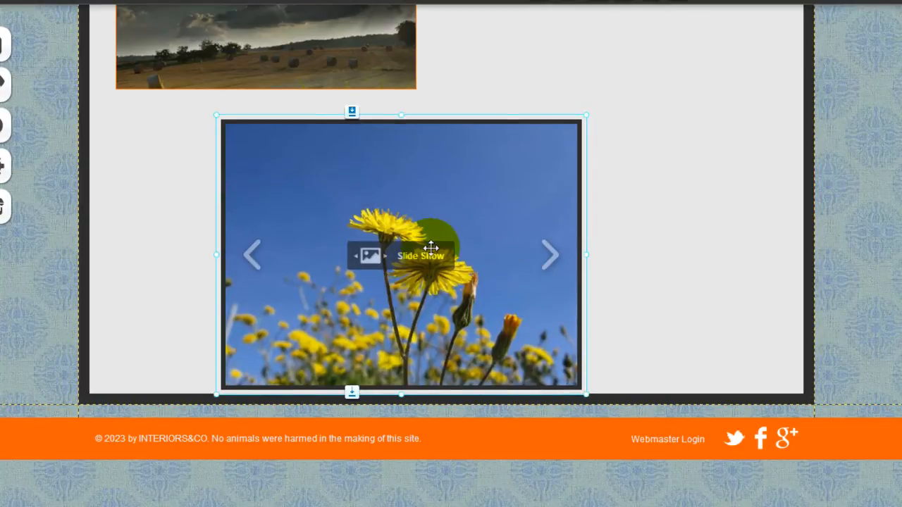
Open Organize Images, start with current images, and delete every placeholder flower picture.
click(421, 255)
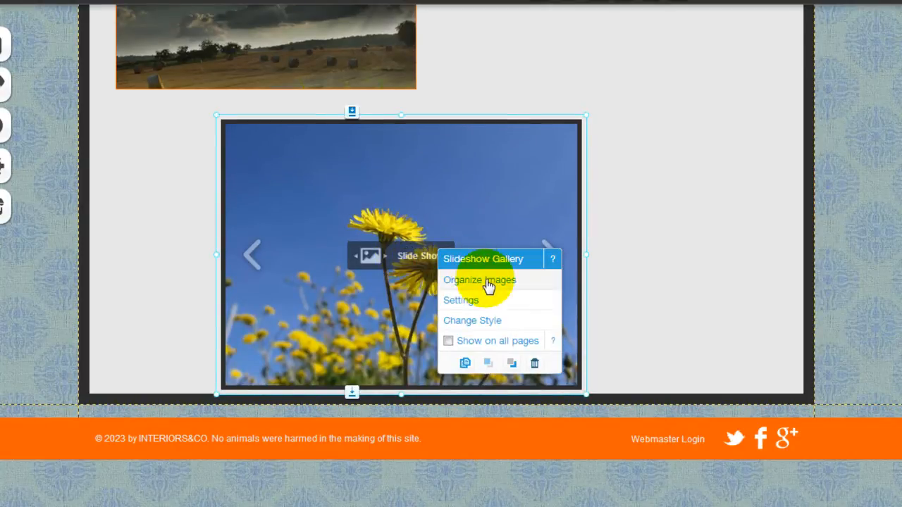
click(479, 280)
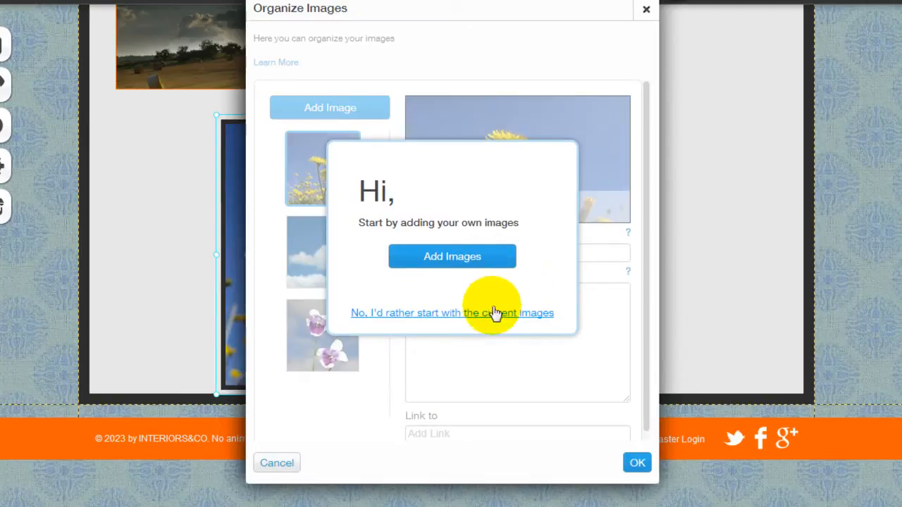
mouse_move(433, 320)
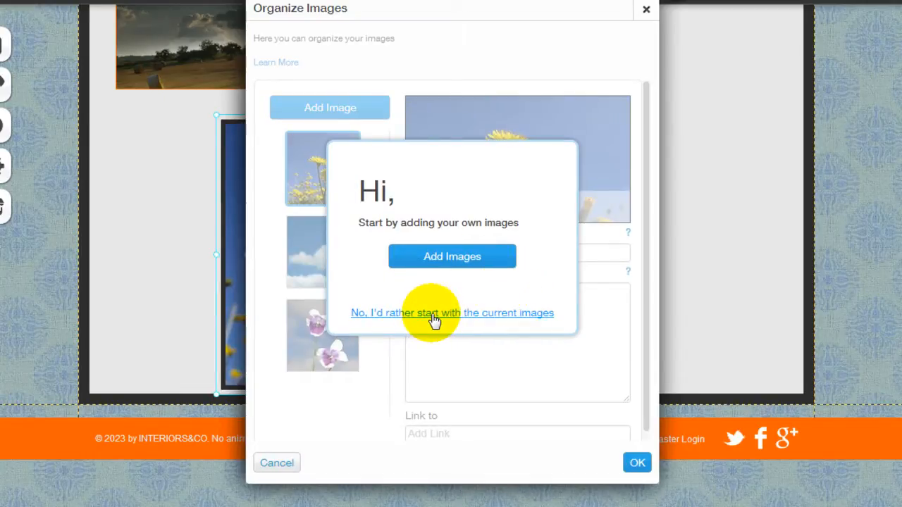
click(451, 313)
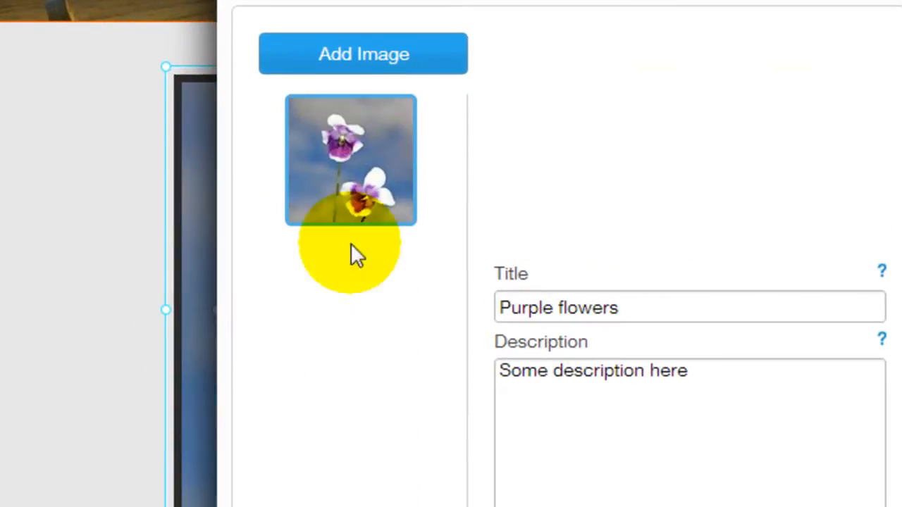
click(363, 54)
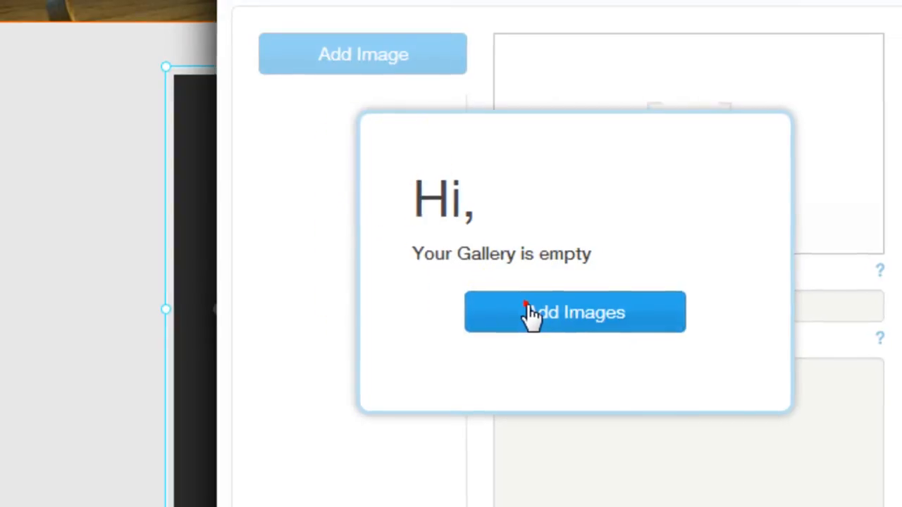
Add photos Bg2, Bg5, Bg3 and Bg4 from My Images to the gallery.
click(574, 312)
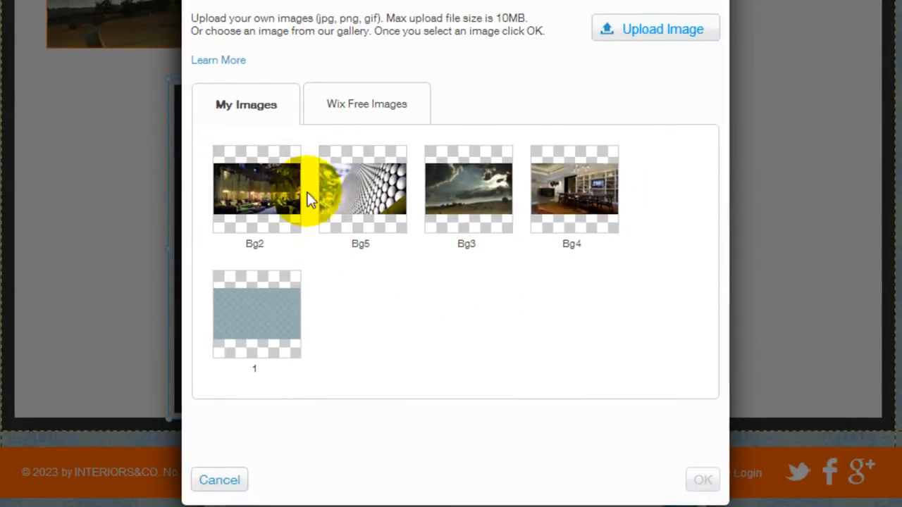
mouse_move(644, 211)
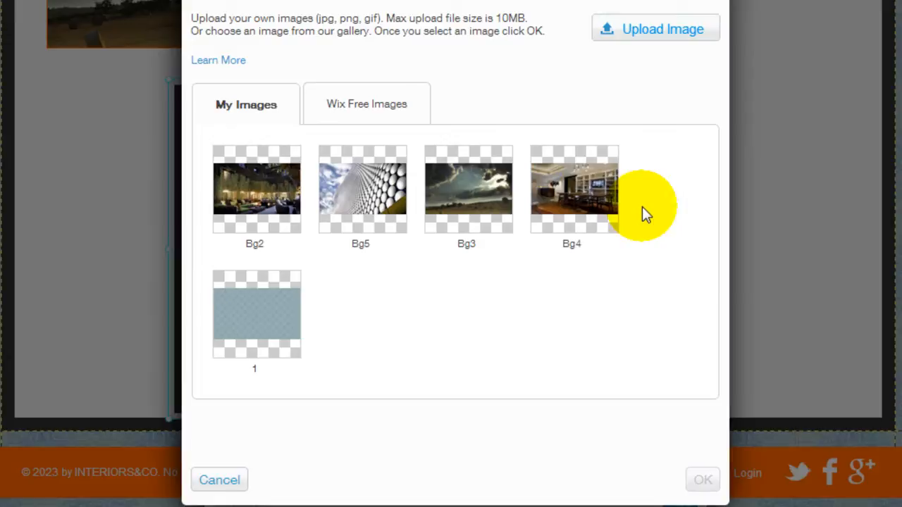
mouse_move(680, 35)
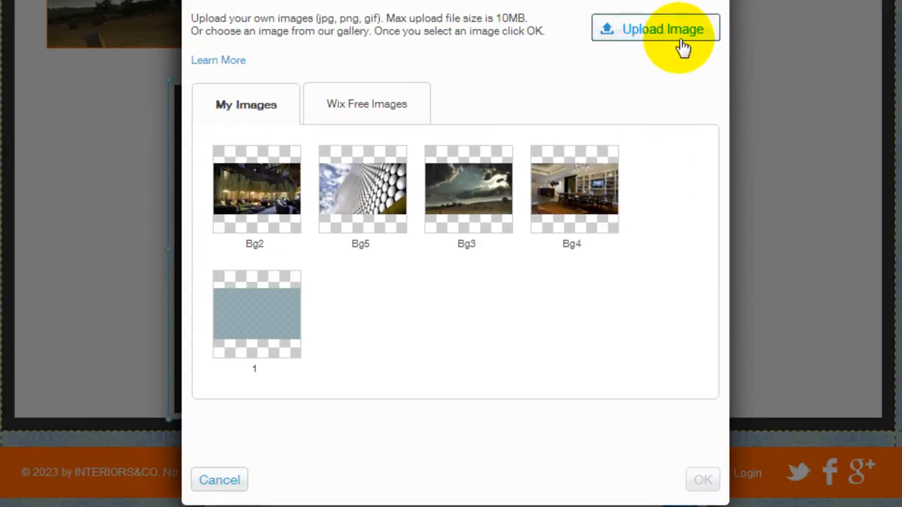
click(662, 28)
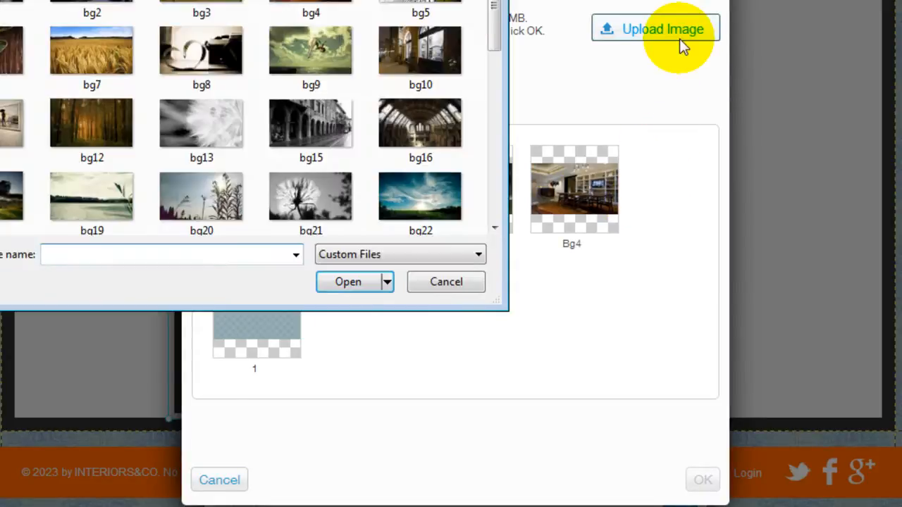
click(445, 282)
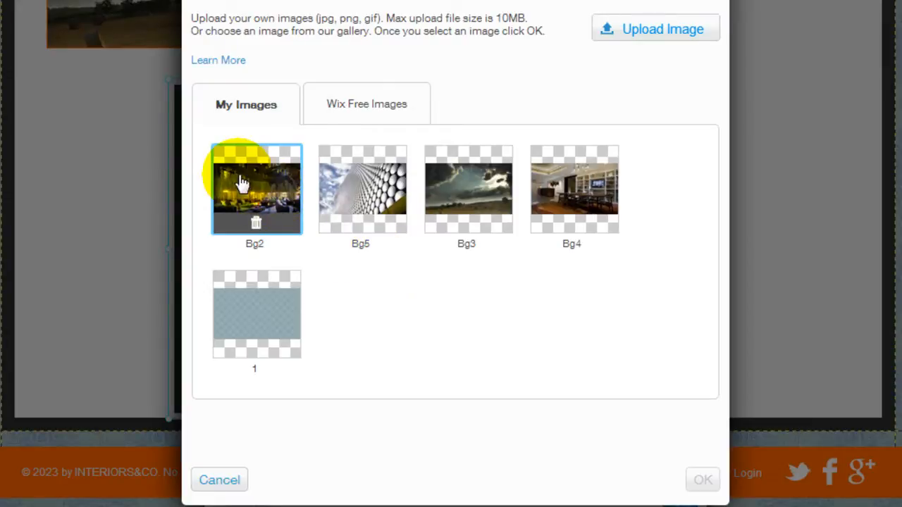
click(468, 189)
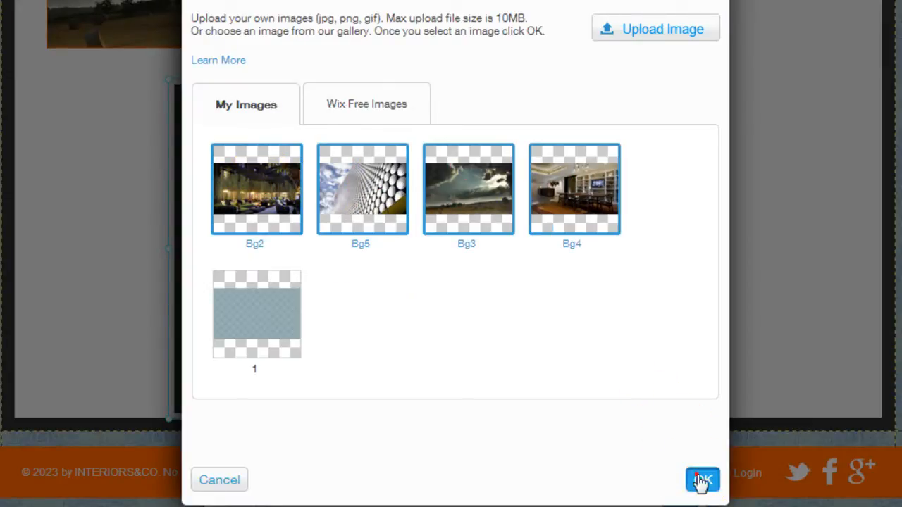
click(701, 480)
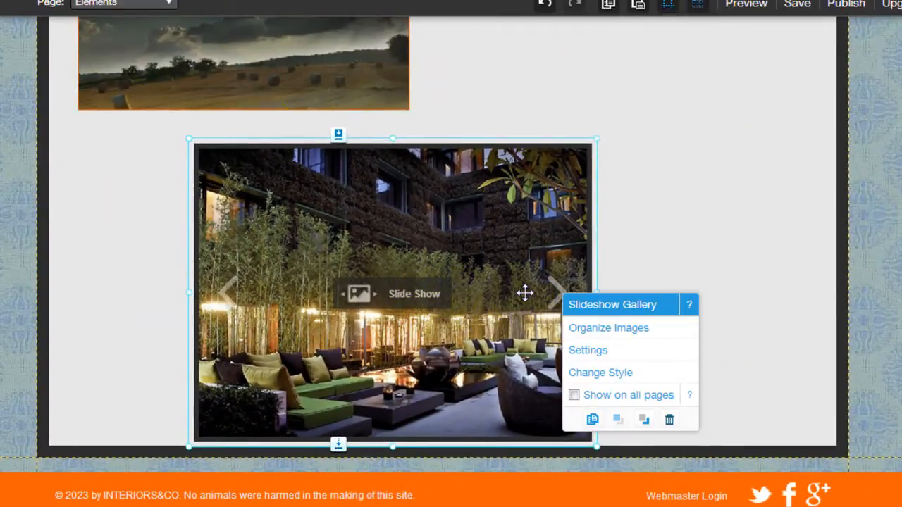
mouse_move(641, 350)
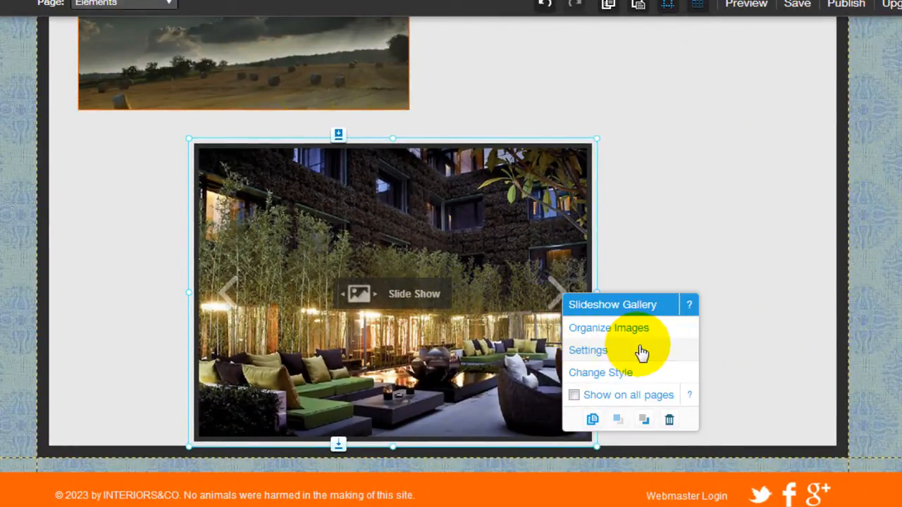
In Slideshow Gallery Settings, set the transition to Vertical and close the panel.
click(588, 350)
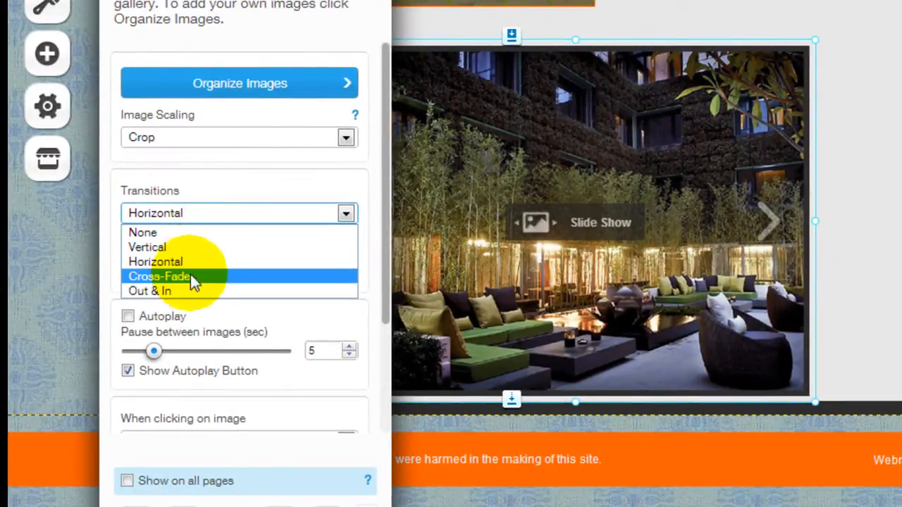
click(159, 276)
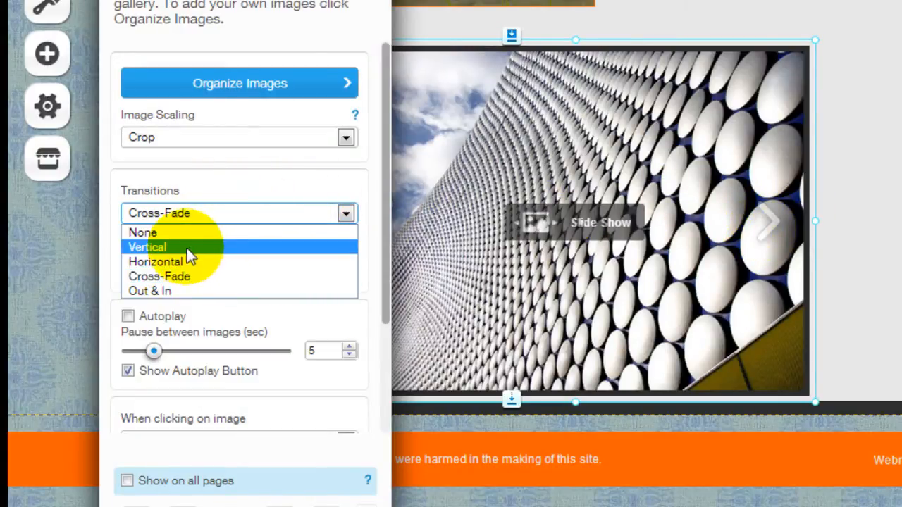
click(156, 262)
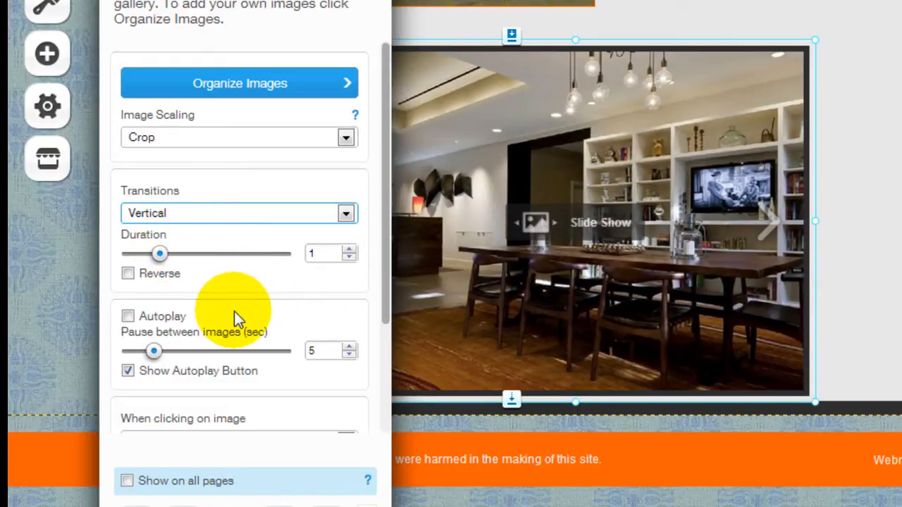
click(127, 316)
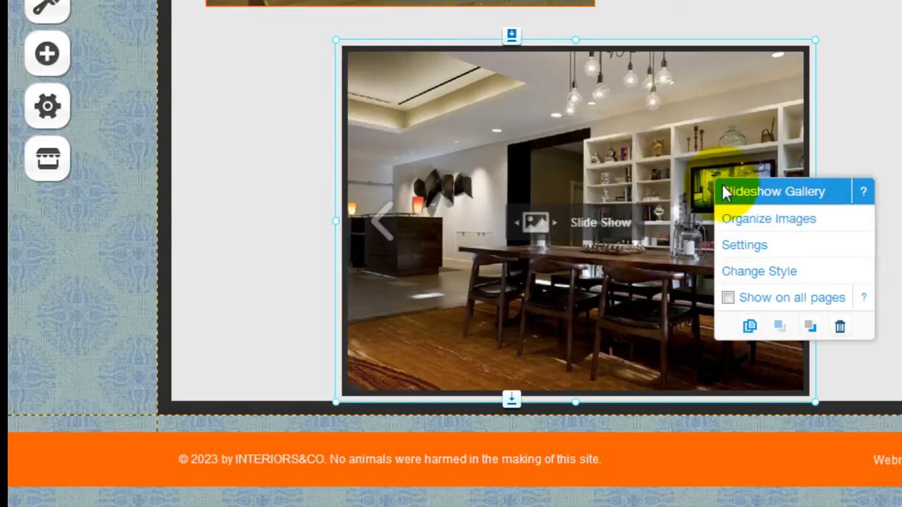
mouse_move(796, 272)
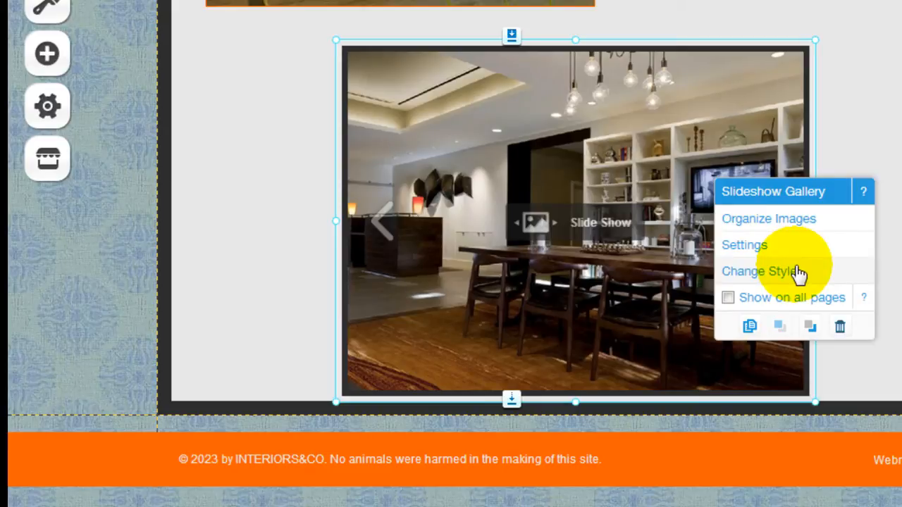
click(758, 272)
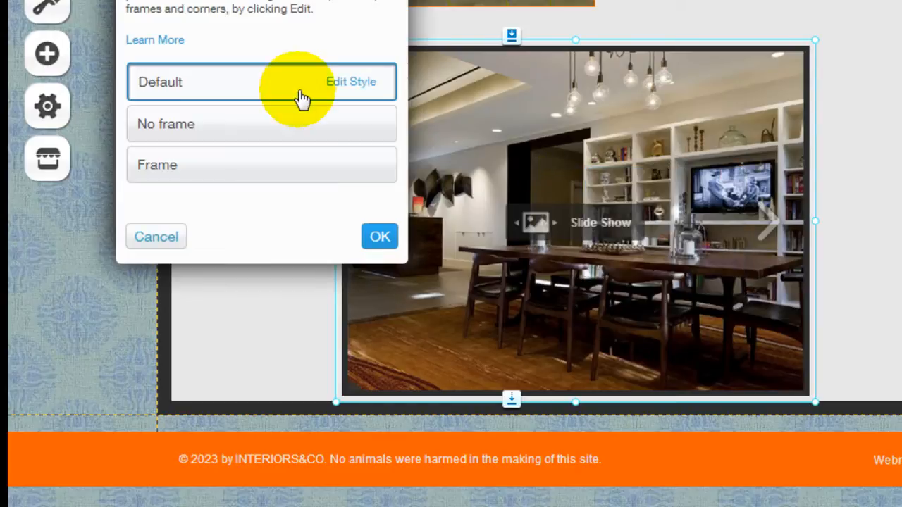
click(351, 82)
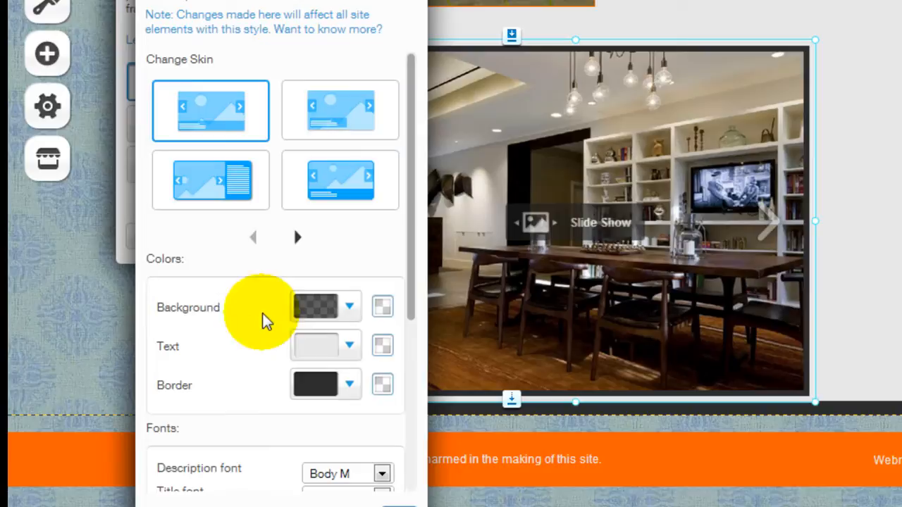
scroll(down, 3)
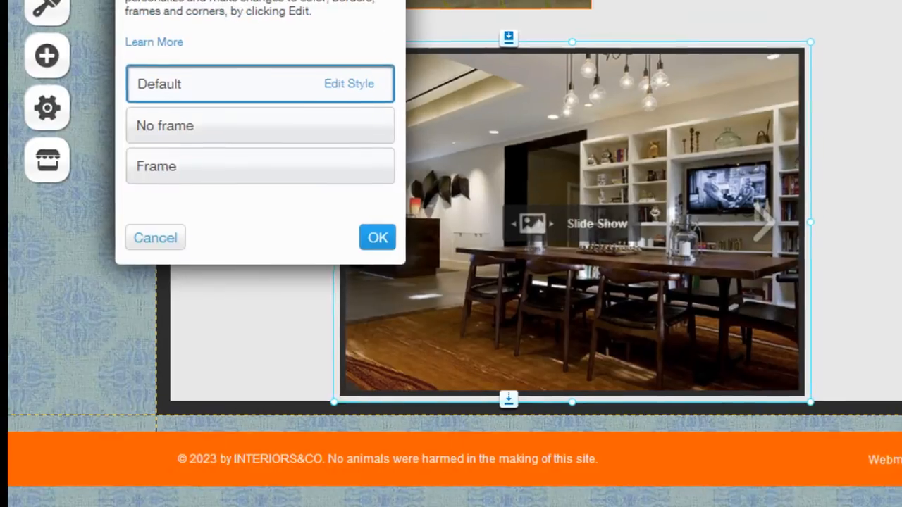
click(377, 237)
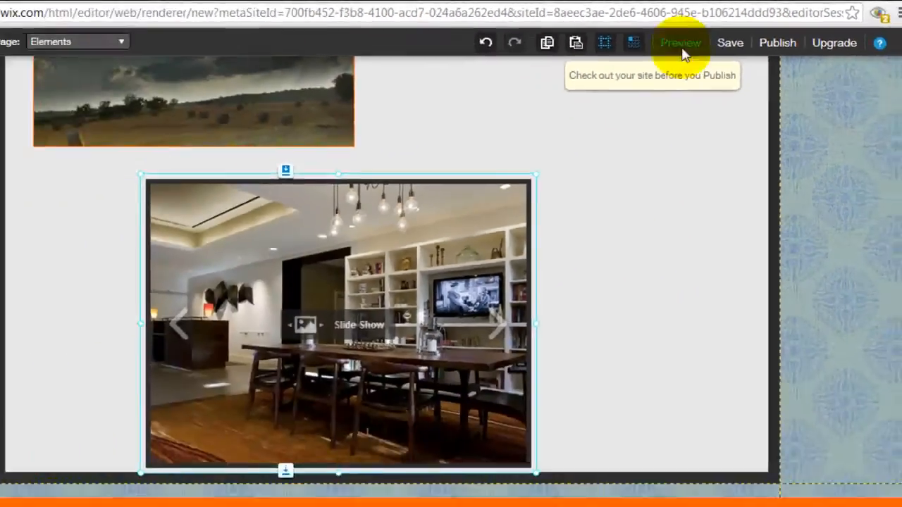
Preview the site to watch the slideshow gallery play.
click(680, 42)
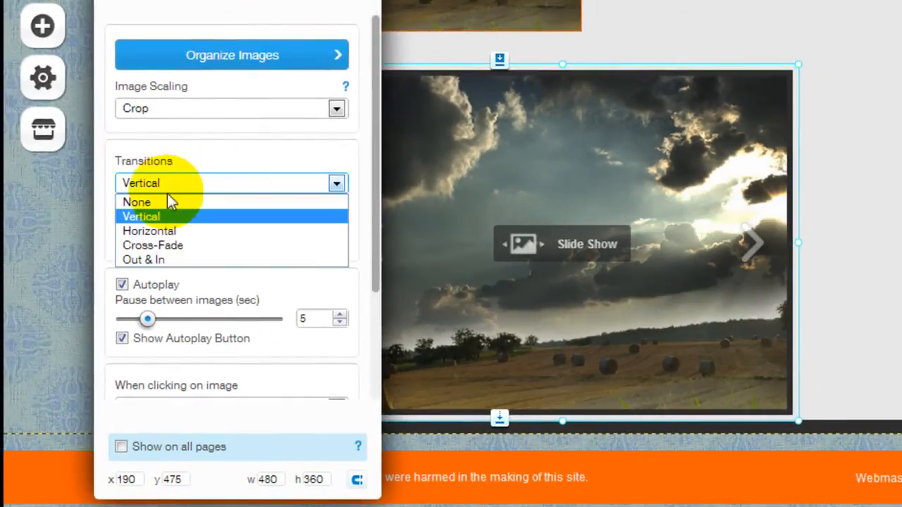
mouse_move(169, 245)
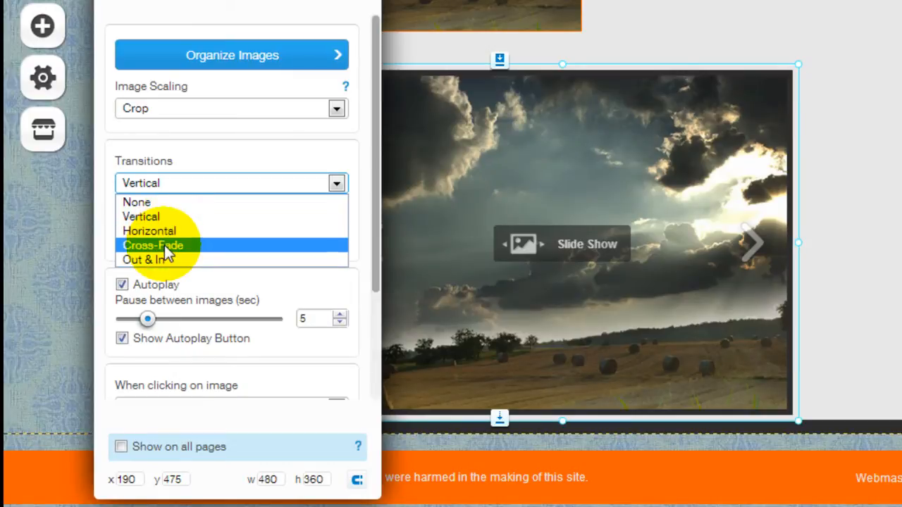
Choose Cross-Fade from the slideshow's Transitions dropdown.
click(153, 246)
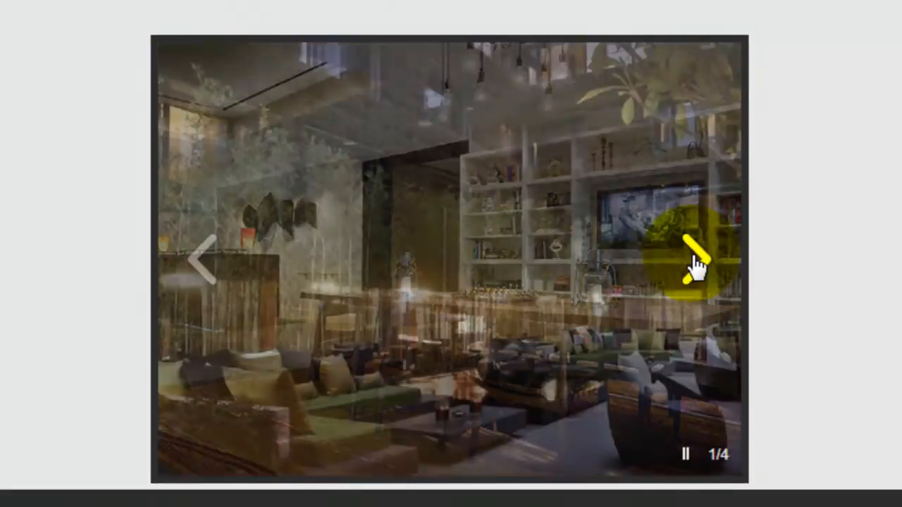
Advance the slideshow, browse two photos in the enlarged view, then return to the editor.
click(694, 260)
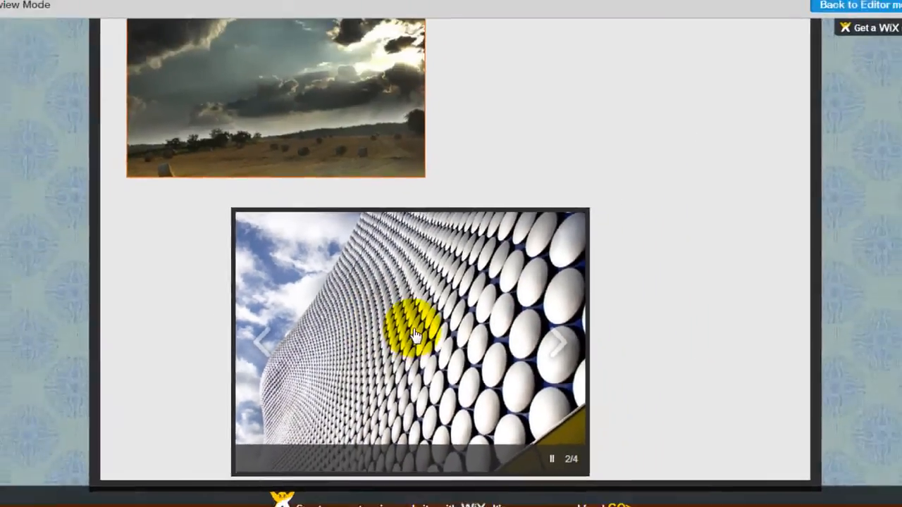
click(410, 341)
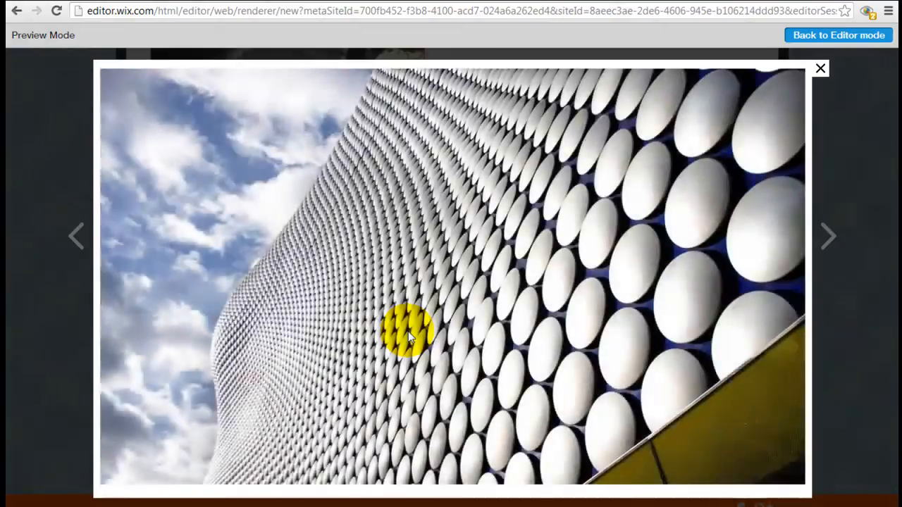
click(828, 236)
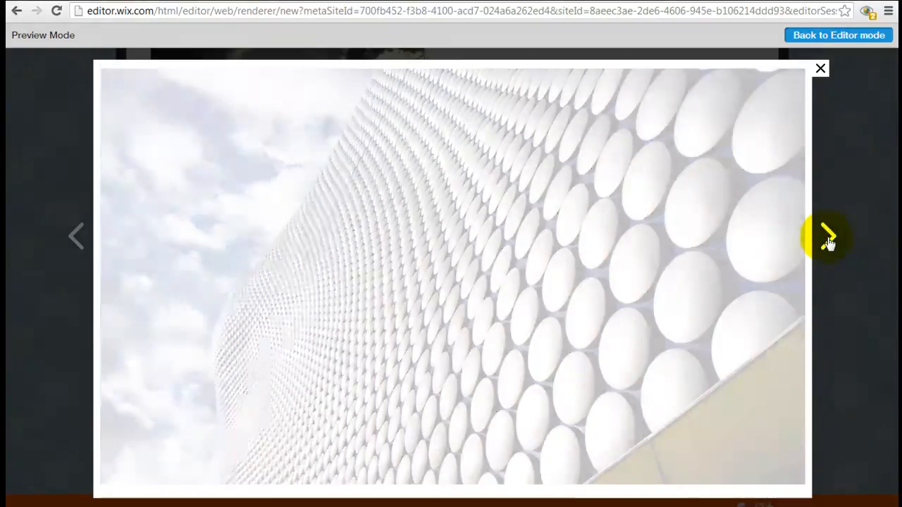
click(828, 236)
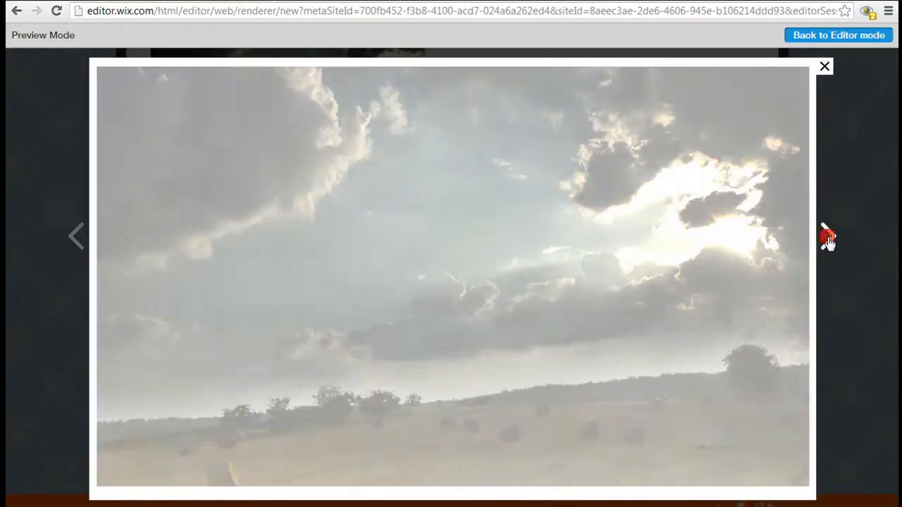
click(825, 65)
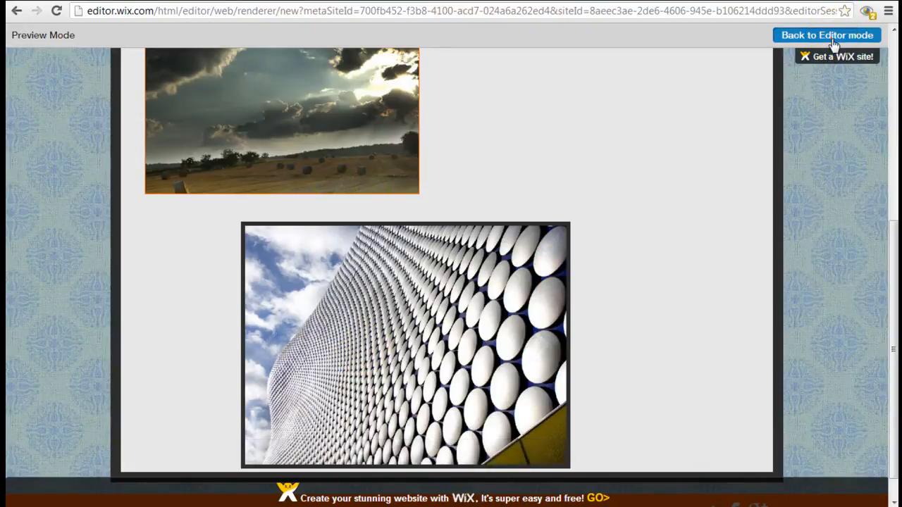
click(826, 36)
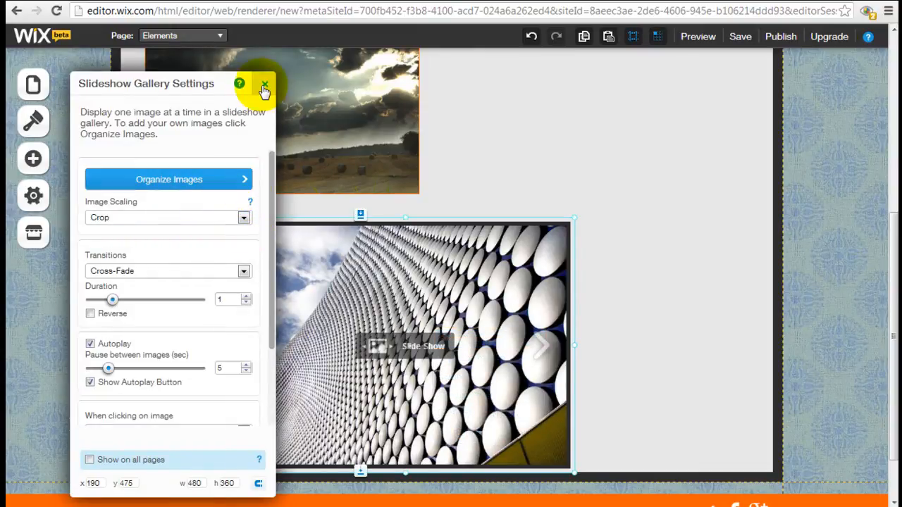
Close settings, open Organize Images, and view the second building photo's details.
click(264, 86)
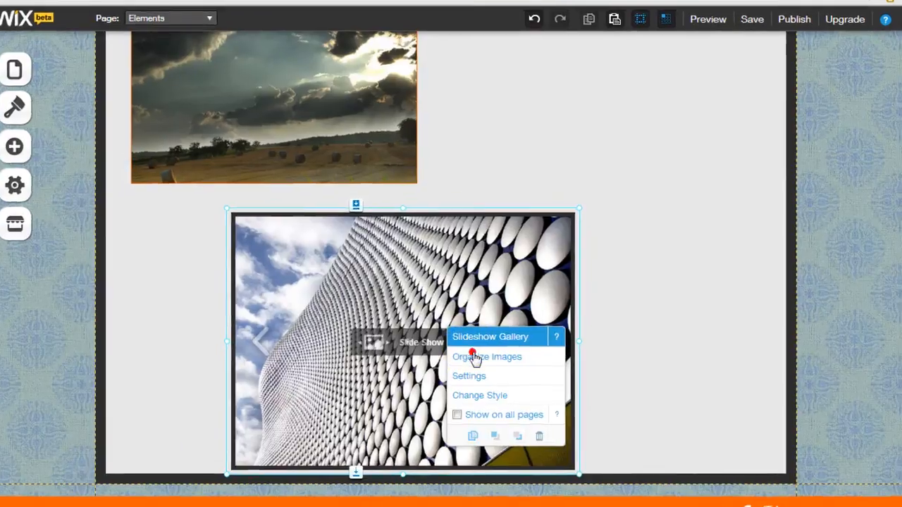
click(487, 356)
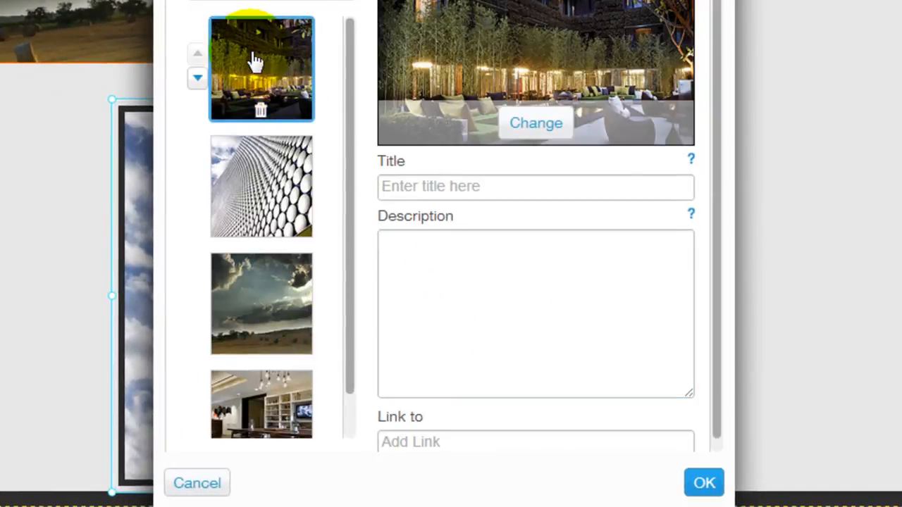
click(262, 186)
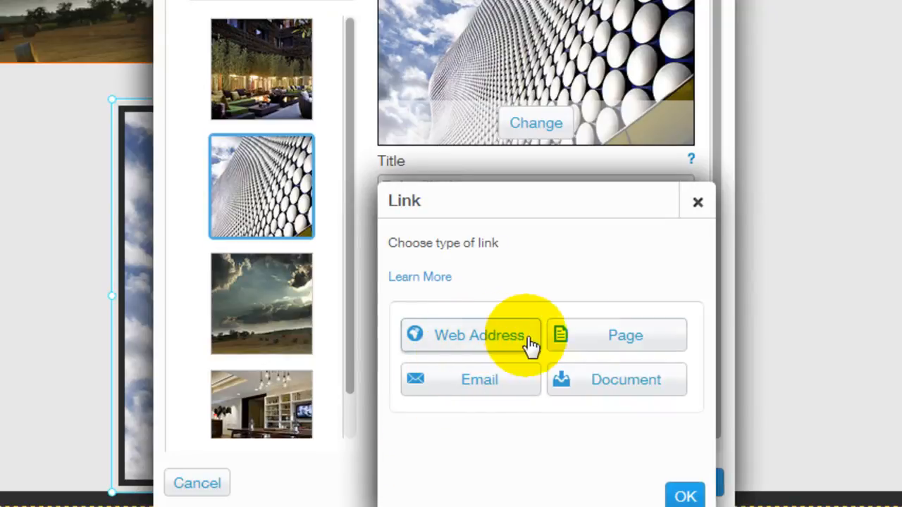
mouse_move(672, 331)
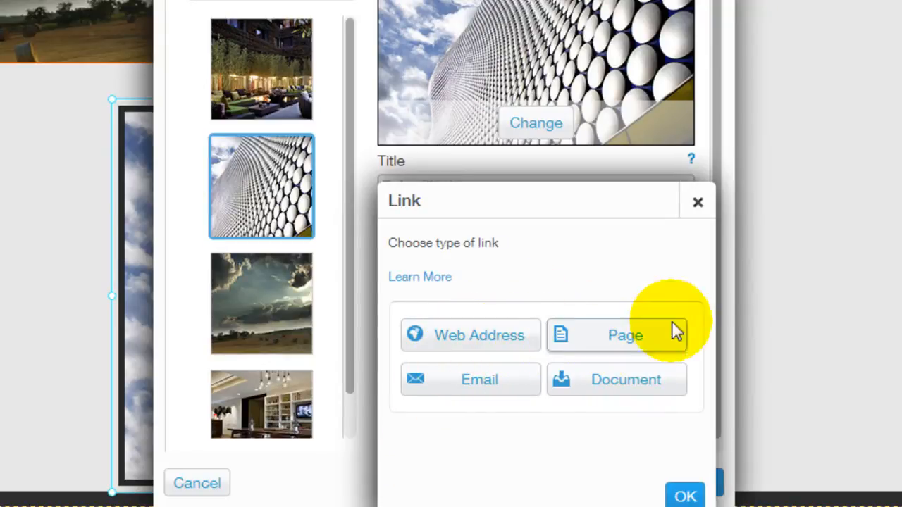
click(698, 202)
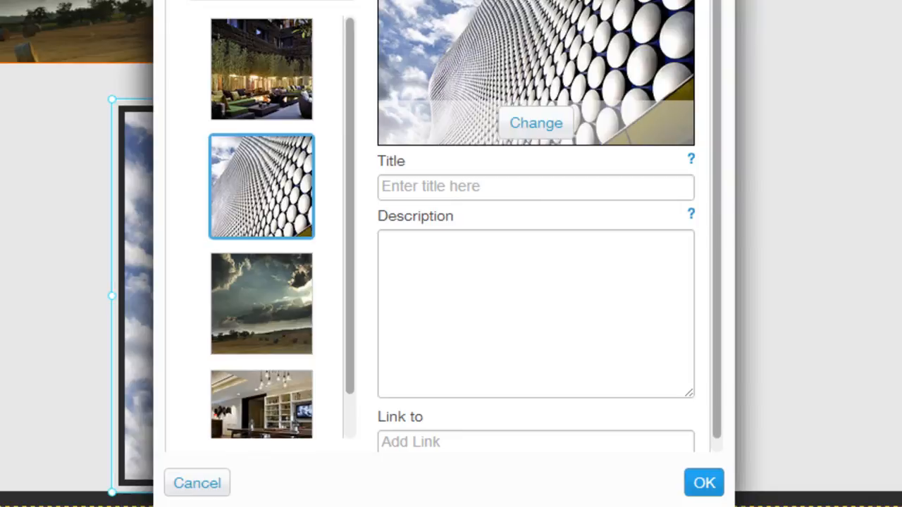